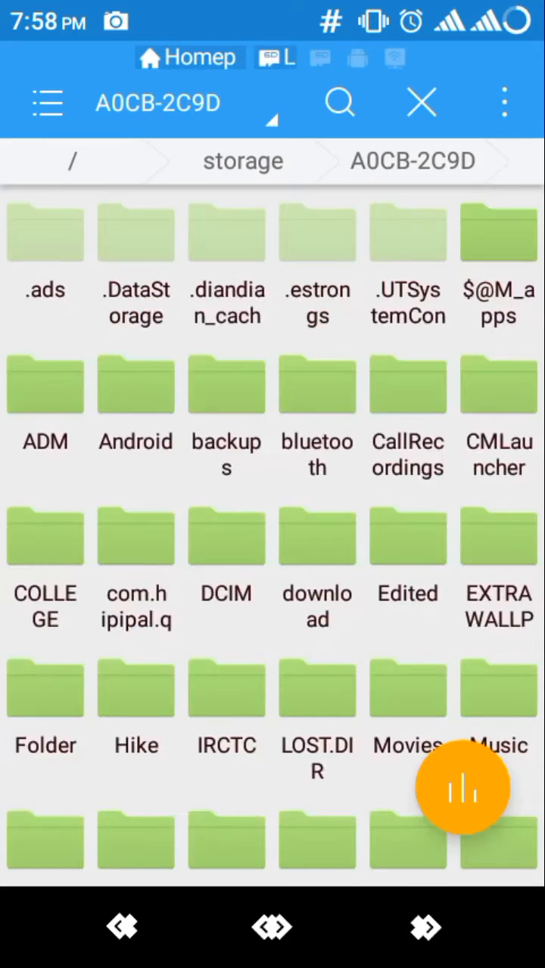
Step: Scroll the SD card A0CB-2C9D view to show the location history list
{"action": "scroll", "scroll_direction": "down", "scroll_amount": 3}
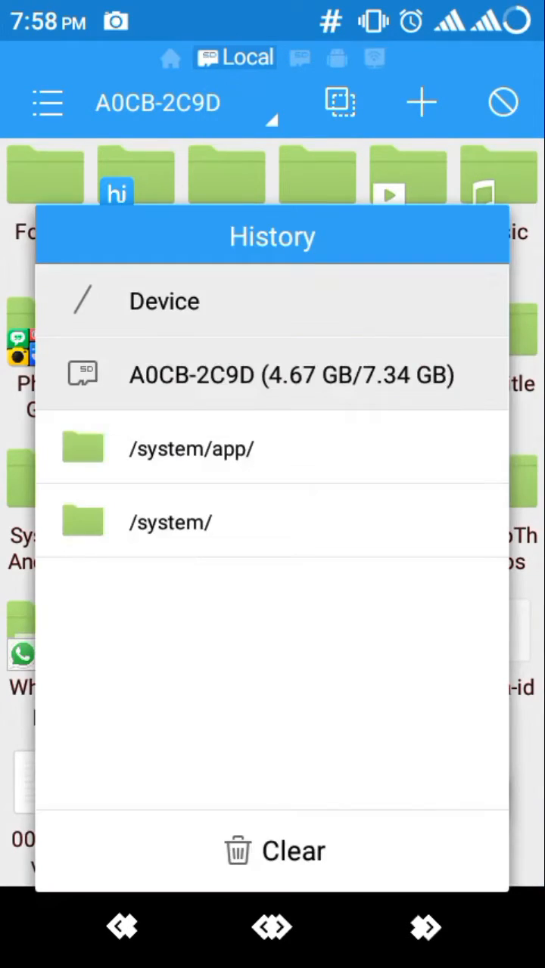
Step: Jump to /system from History and open its app folder
{"action": "left_click", "coordinate": [164, 301]}
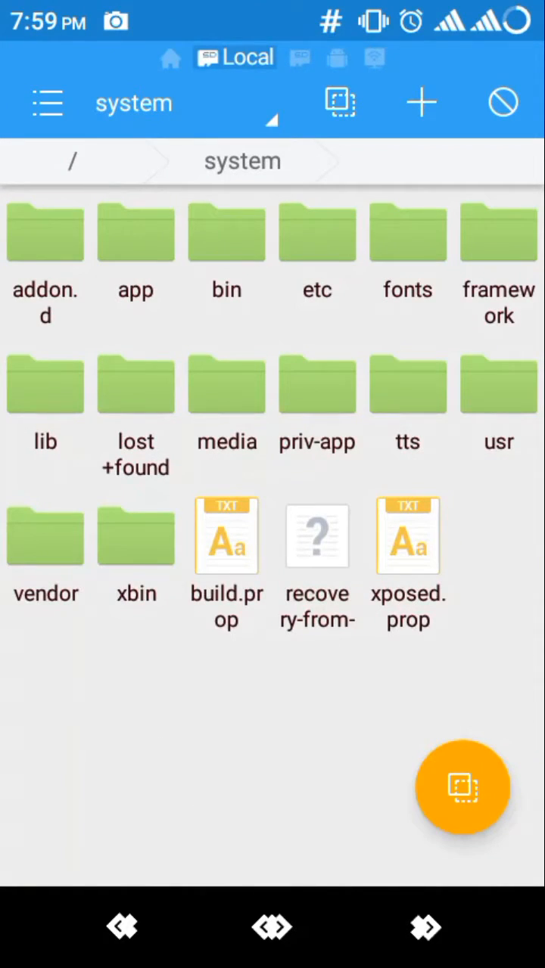
{"action": "left_click", "coordinate": [136, 232]}
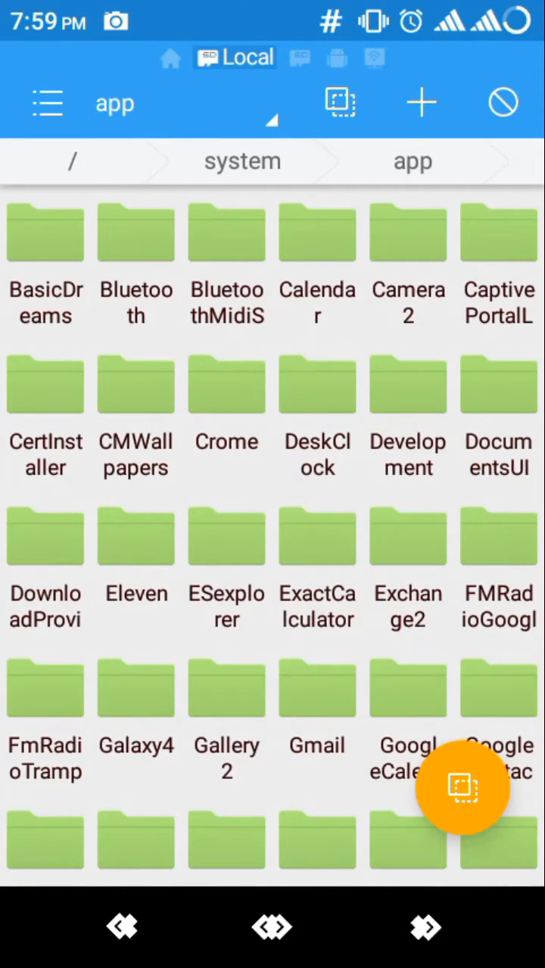
{"action": "left_click", "coordinate": [421, 103]}
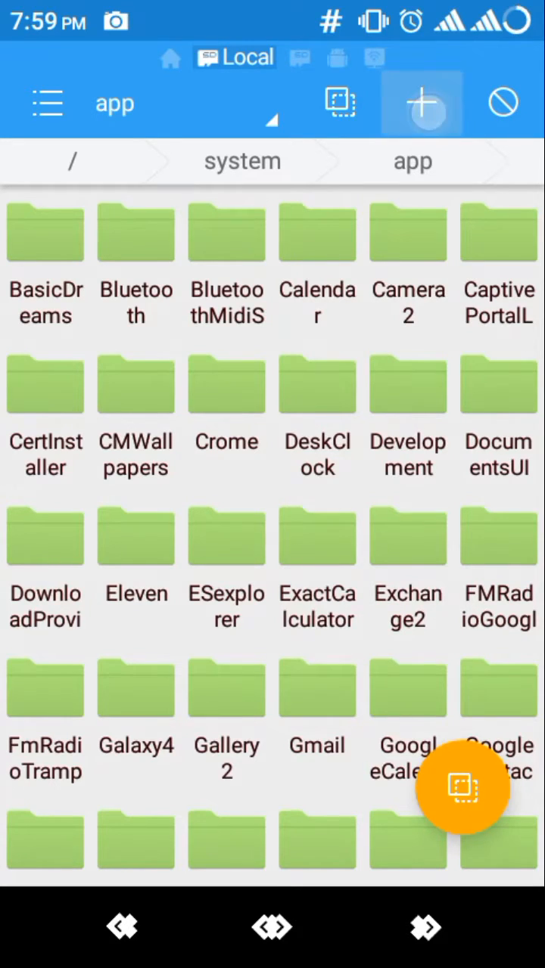
Step: Create a new folder named 'trans' inside /system/app
{"action": "left_click", "coordinate": [420, 103]}
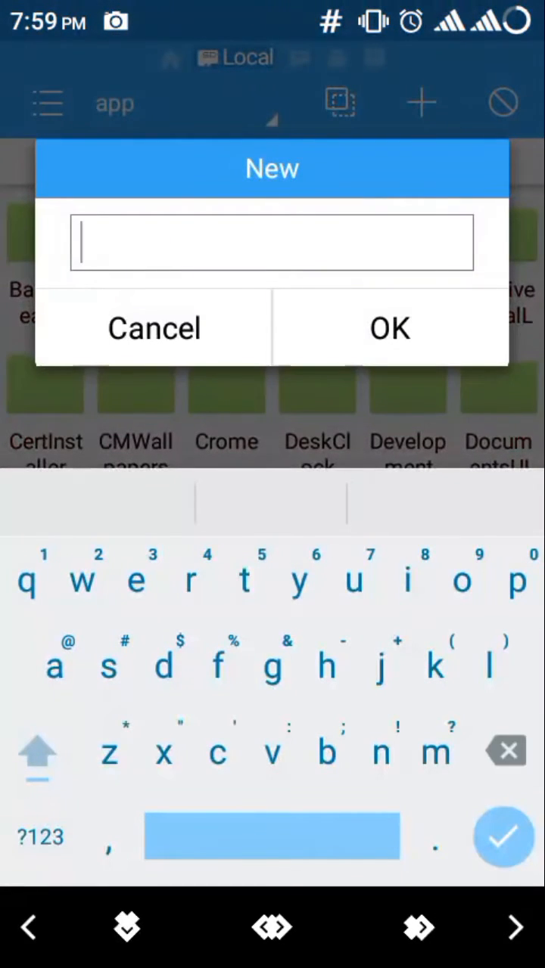
{"action": "type", "text": "trans"}
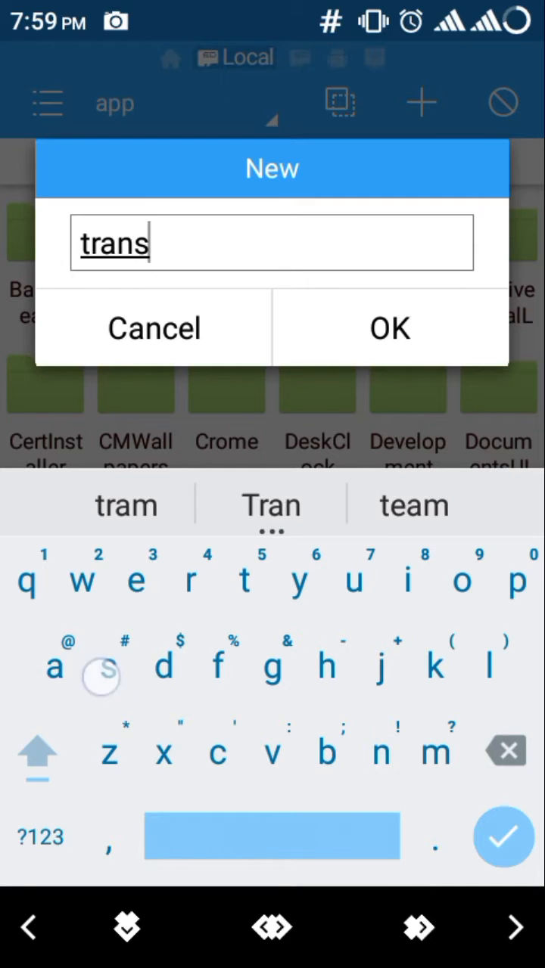
{"action": "left_click", "coordinate": [389, 327]}
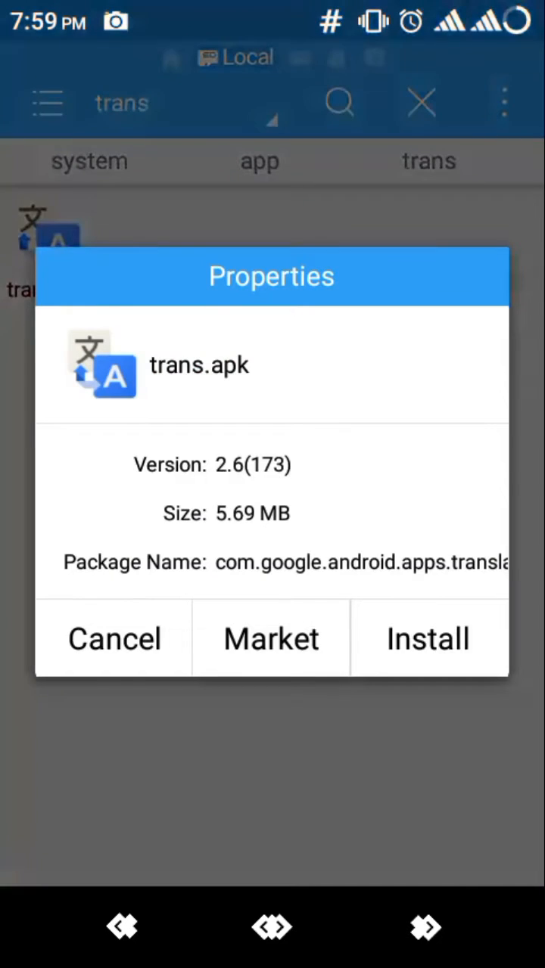
Step: Install Translate from trans.apk and close the installer when done
{"action": "left_click", "coordinate": [427, 638]}
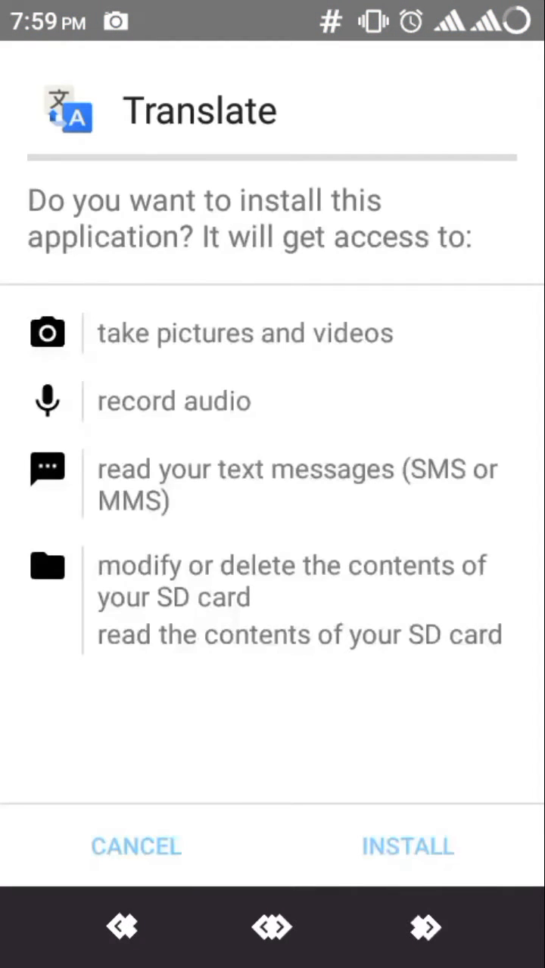
{"action": "left_click", "coordinate": [407, 846]}
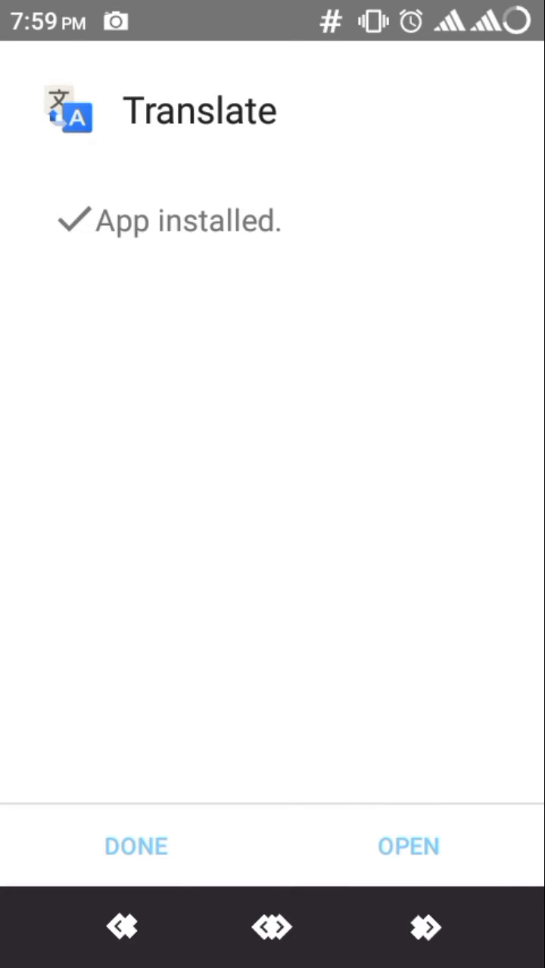
{"action": "left_click", "coordinate": [136, 845]}
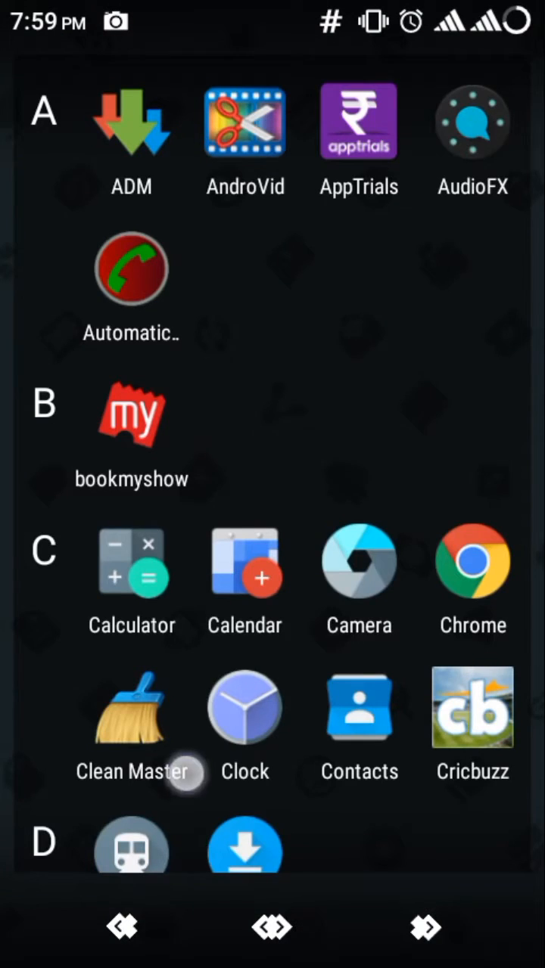
Step: Scroll the home screen and reopen ES File Explorer on trans.apk
{"action": "scroll", "scroll_direction": "down", "scroll_amount": 3}
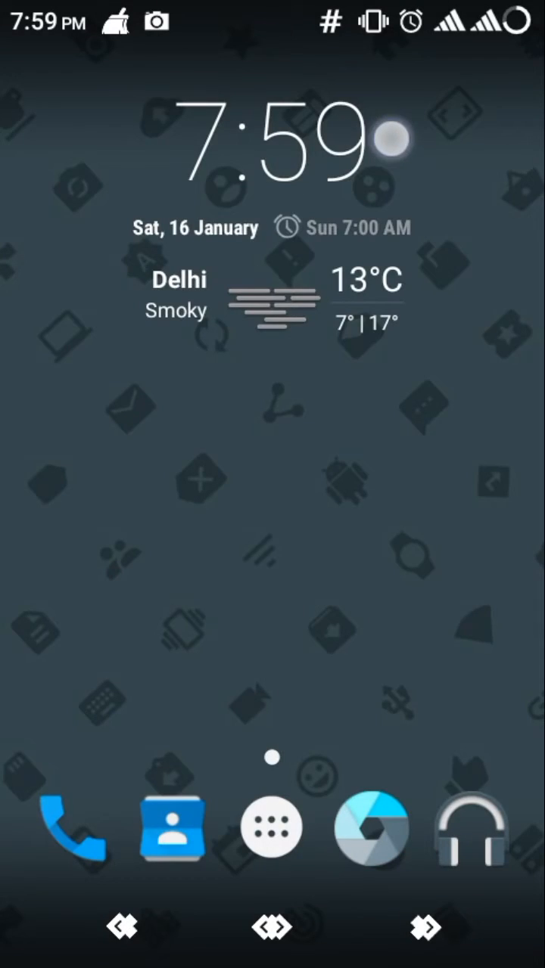
{"action": "left_click", "coordinate": [271, 827]}
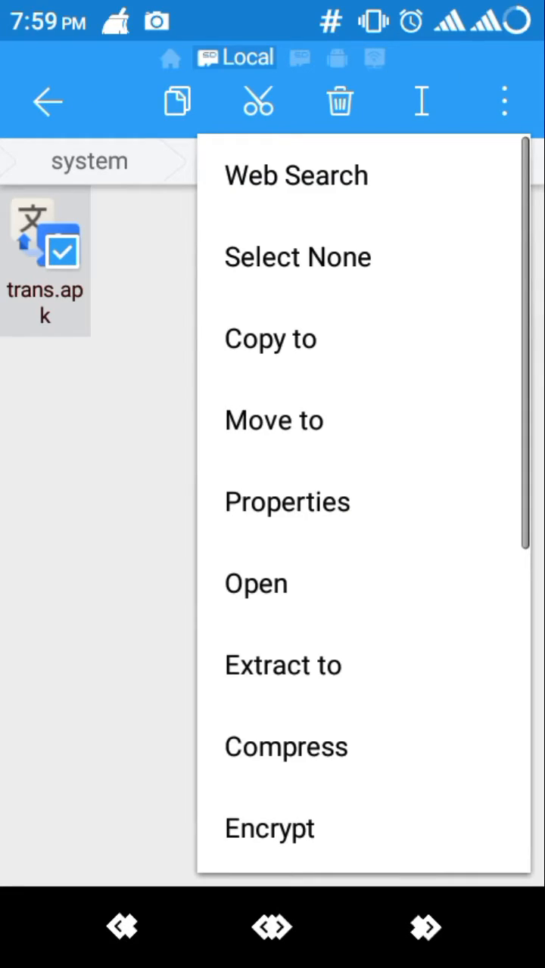
Step: Set trans.apk permissions to rw-r--r-- via its Properties
{"action": "left_click", "coordinate": [287, 502]}
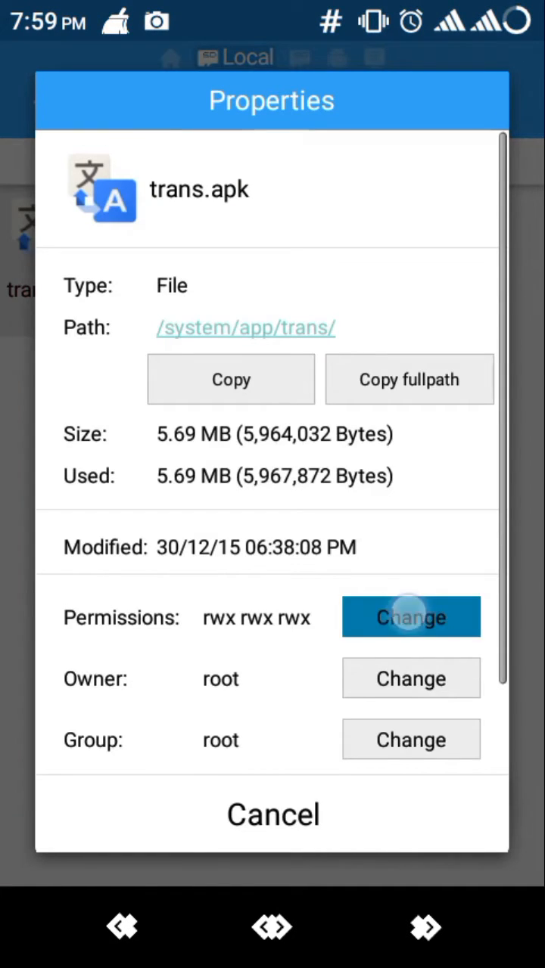
{"action": "left_click", "coordinate": [411, 617]}
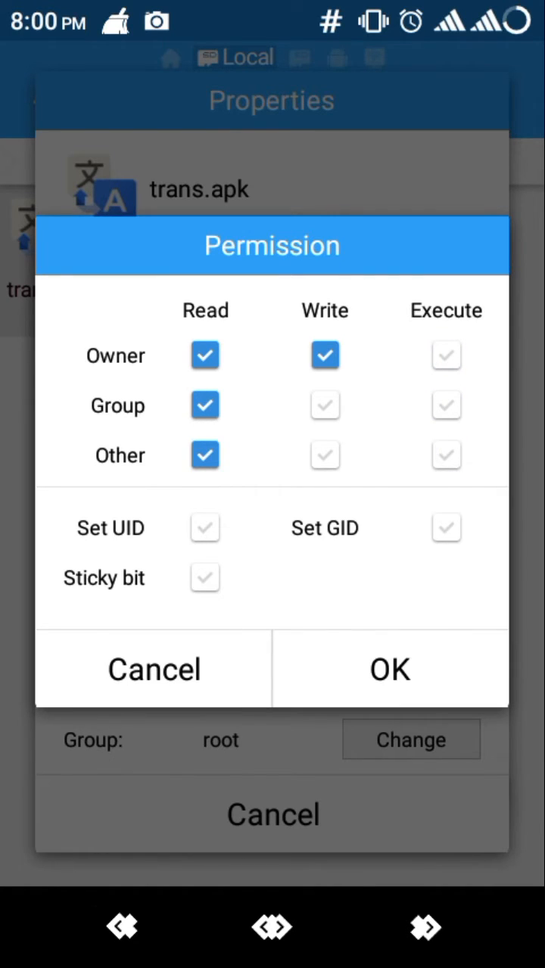
{"action": "left_click", "coordinate": [154, 669]}
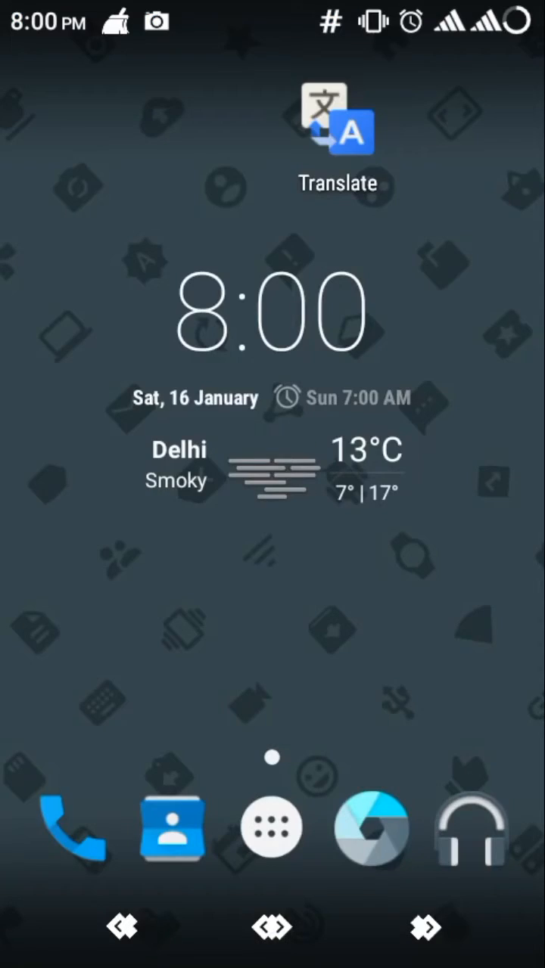
Step: Open the app drawer and find Translate under T
{"action": "left_click", "coordinate": [271, 826]}
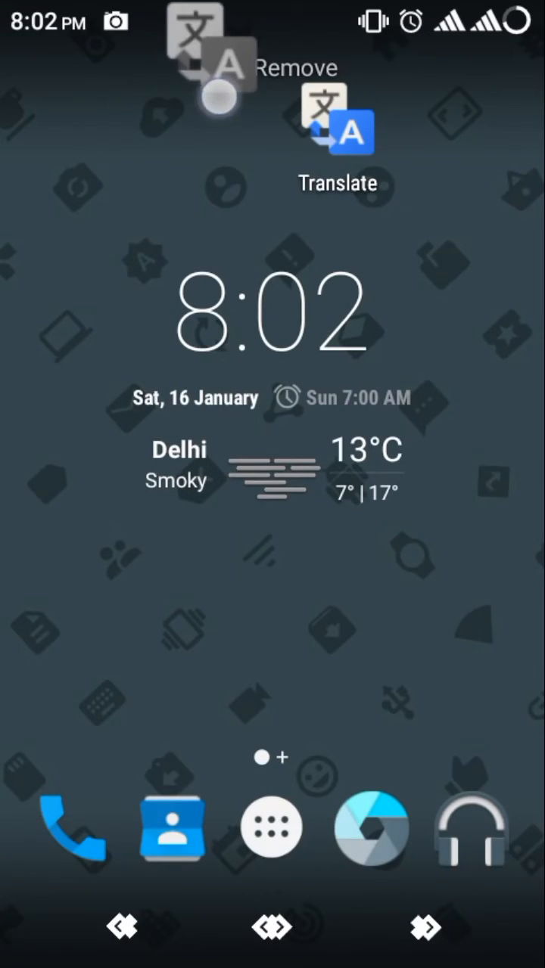
{"action": "left_click", "coordinate": [272, 827]}
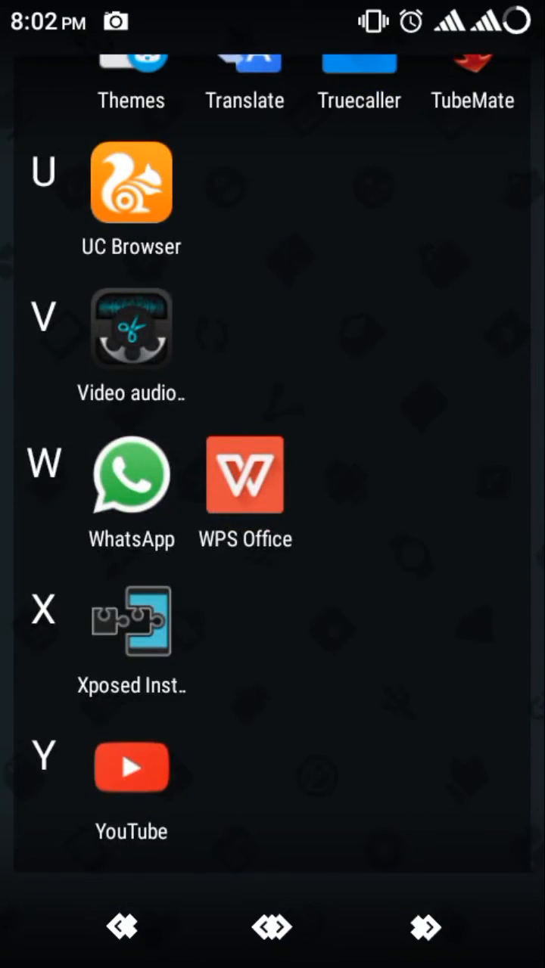